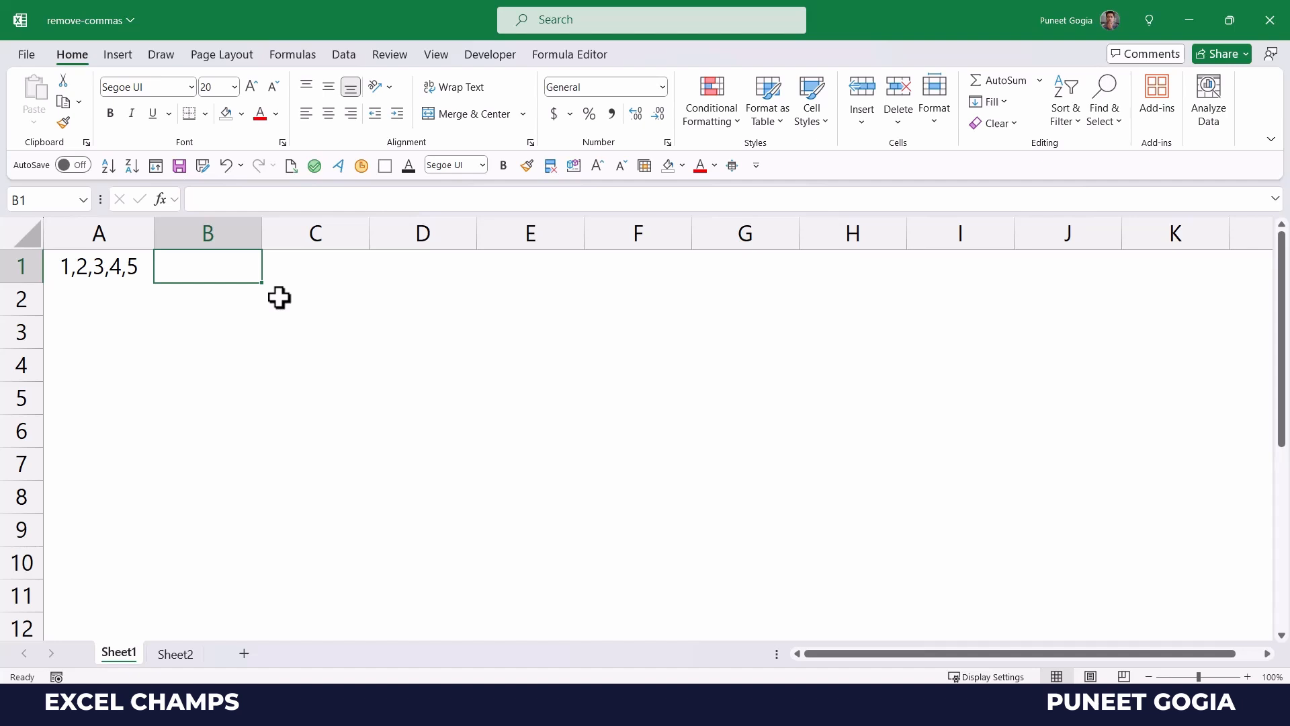
# Enter =NUMBERVALUE(A1) in B1 so it shows 12345, then select C1.
pyautogui.write('=Num')
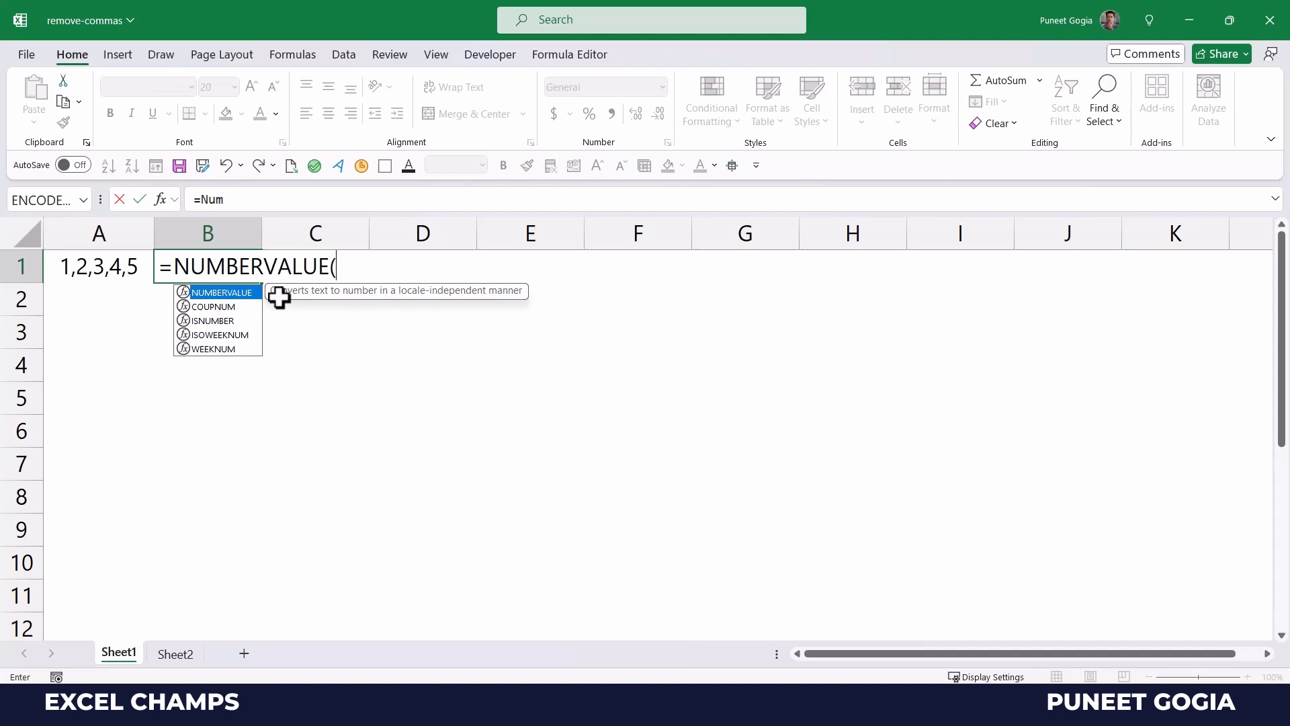
pyautogui.press('Escape')
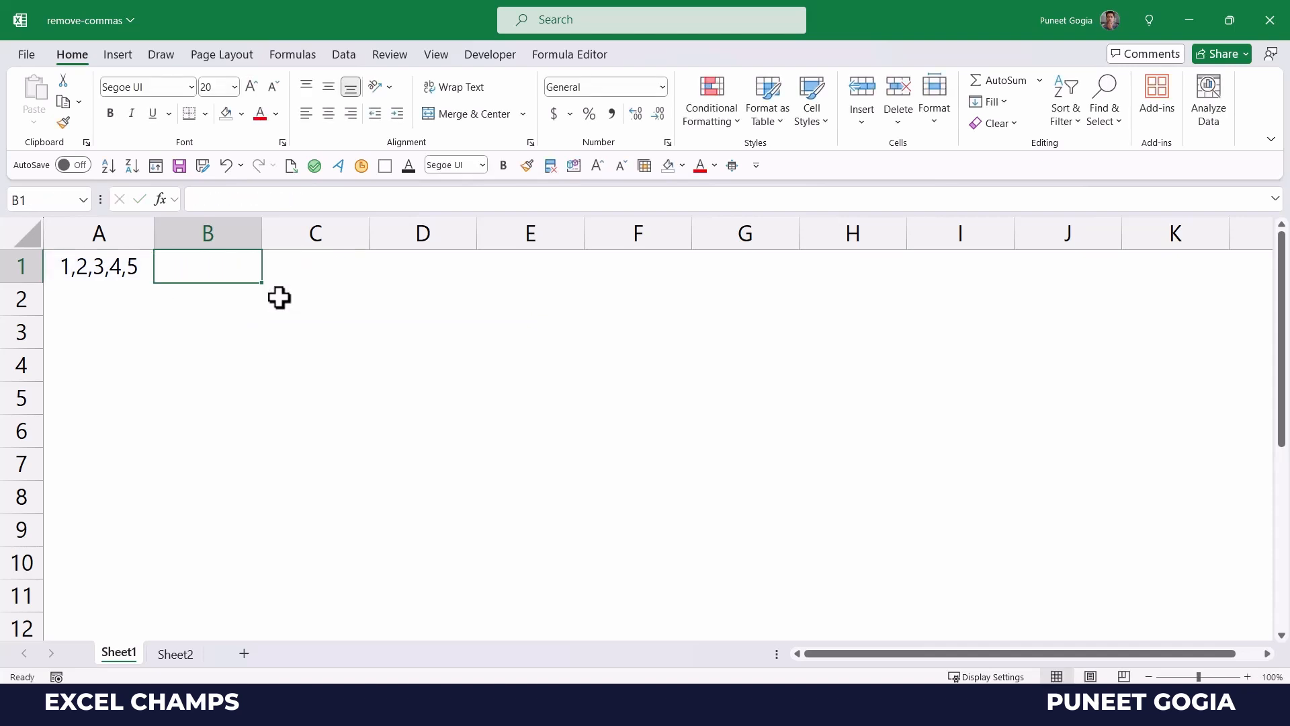
pyautogui.write('=NUMBERVALUE(A1')
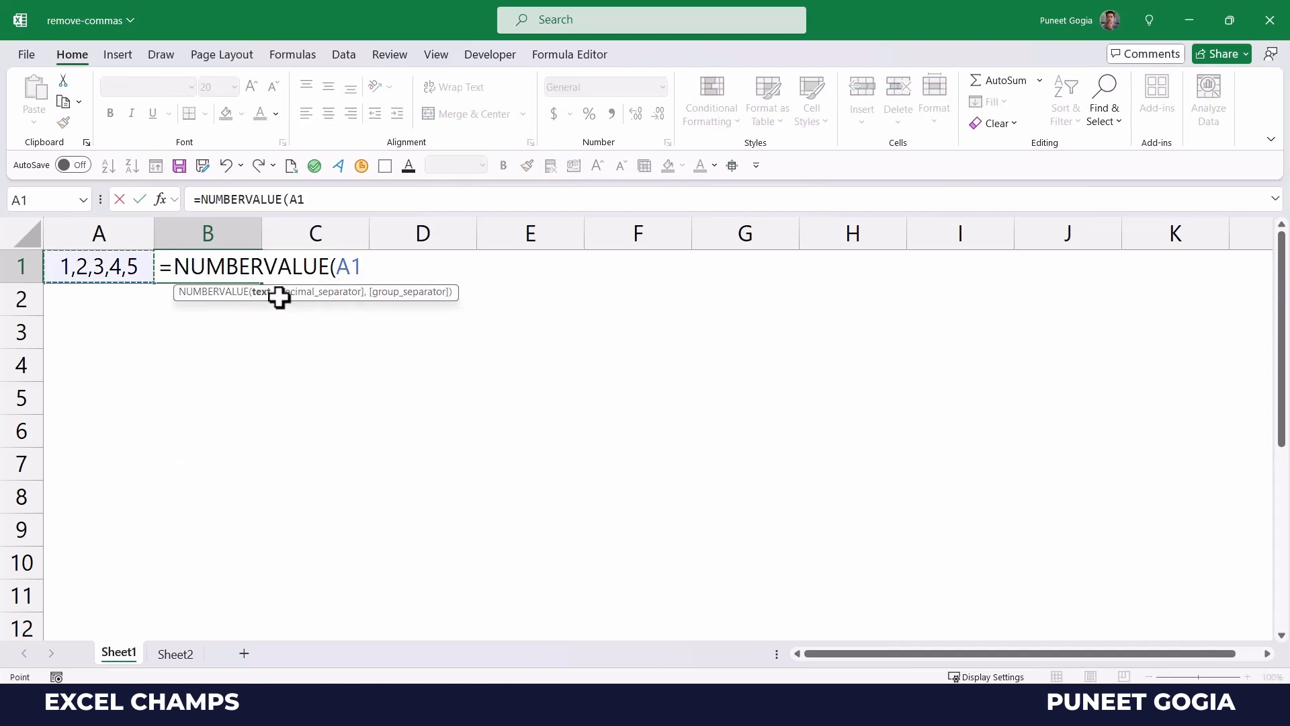
pyautogui.write(')')
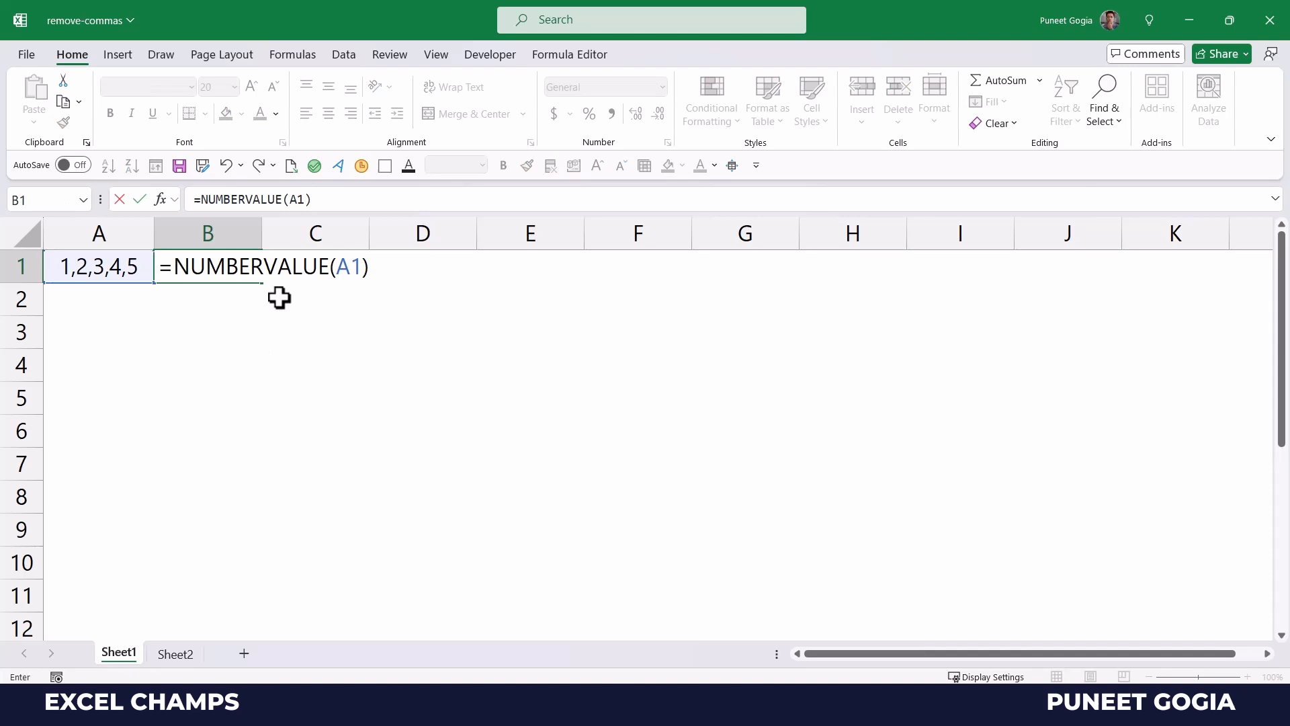
pyautogui.press('Return')
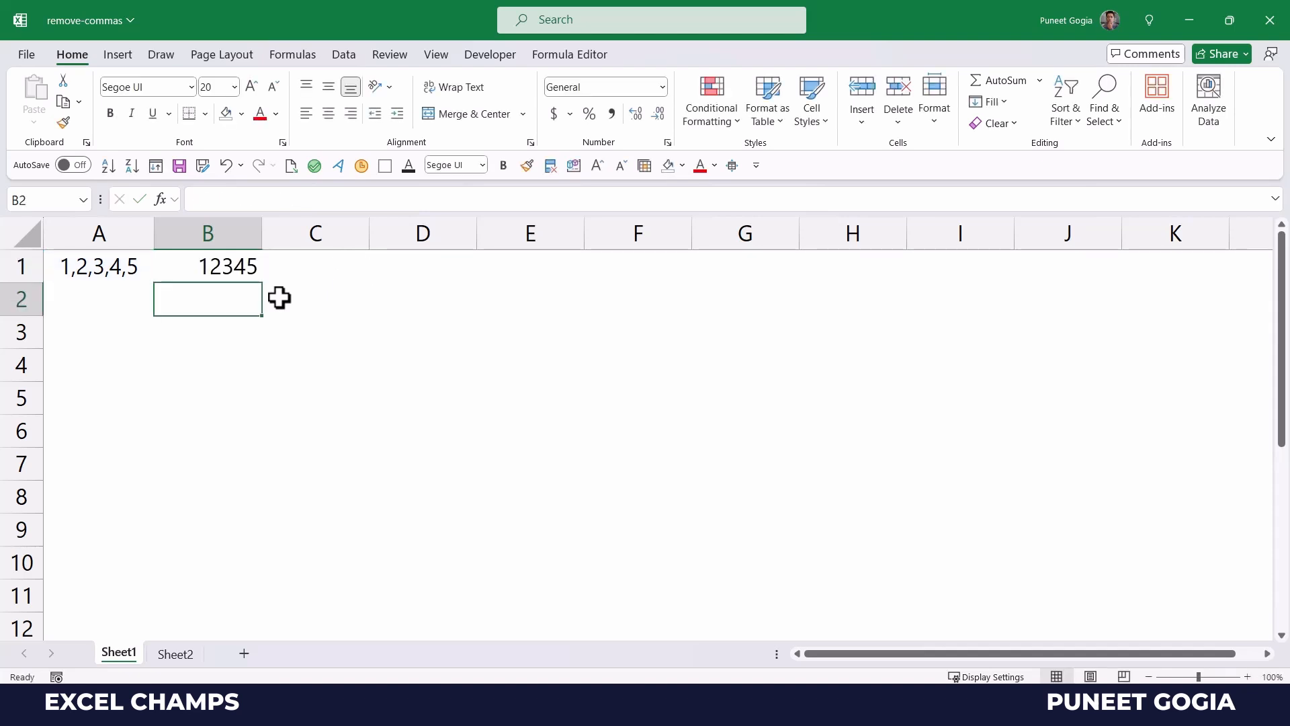
pyautogui.click(315, 265)
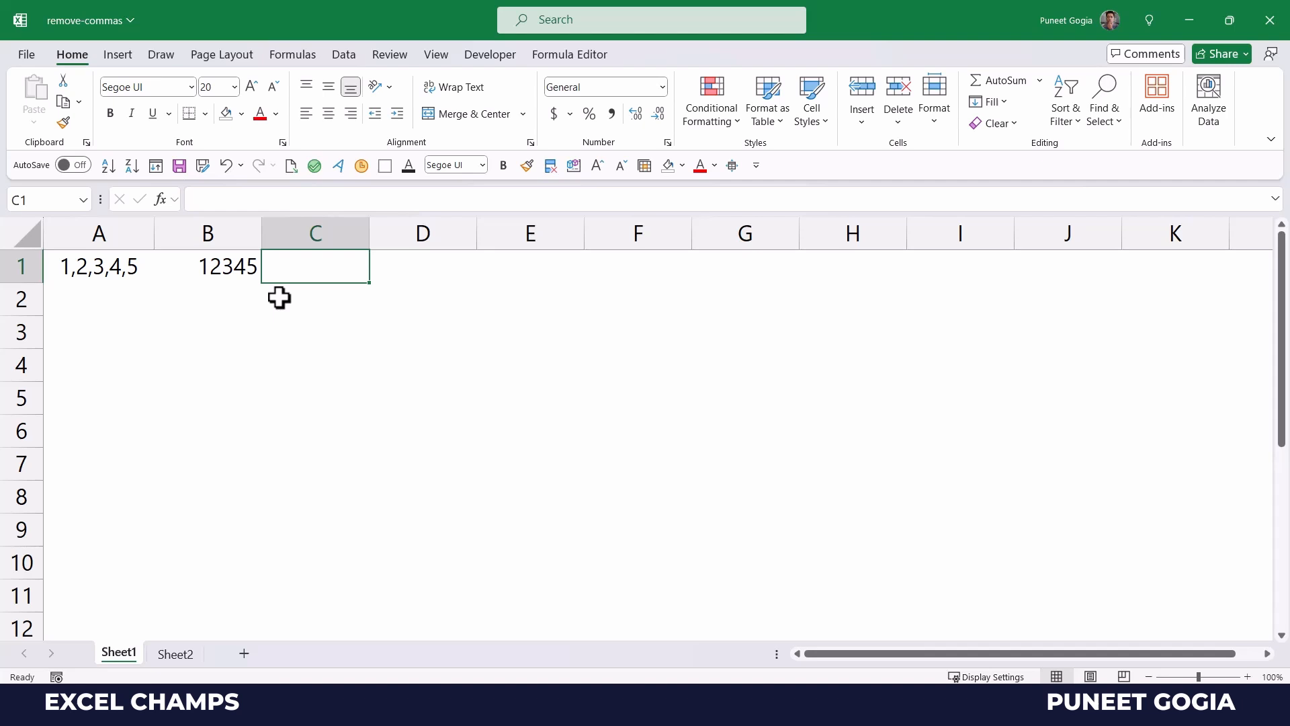
# Enter =SUBSTITUTE(A1,",","") in C1 to display 12345, then select an empty cell.
pyautogui.write('=Su')
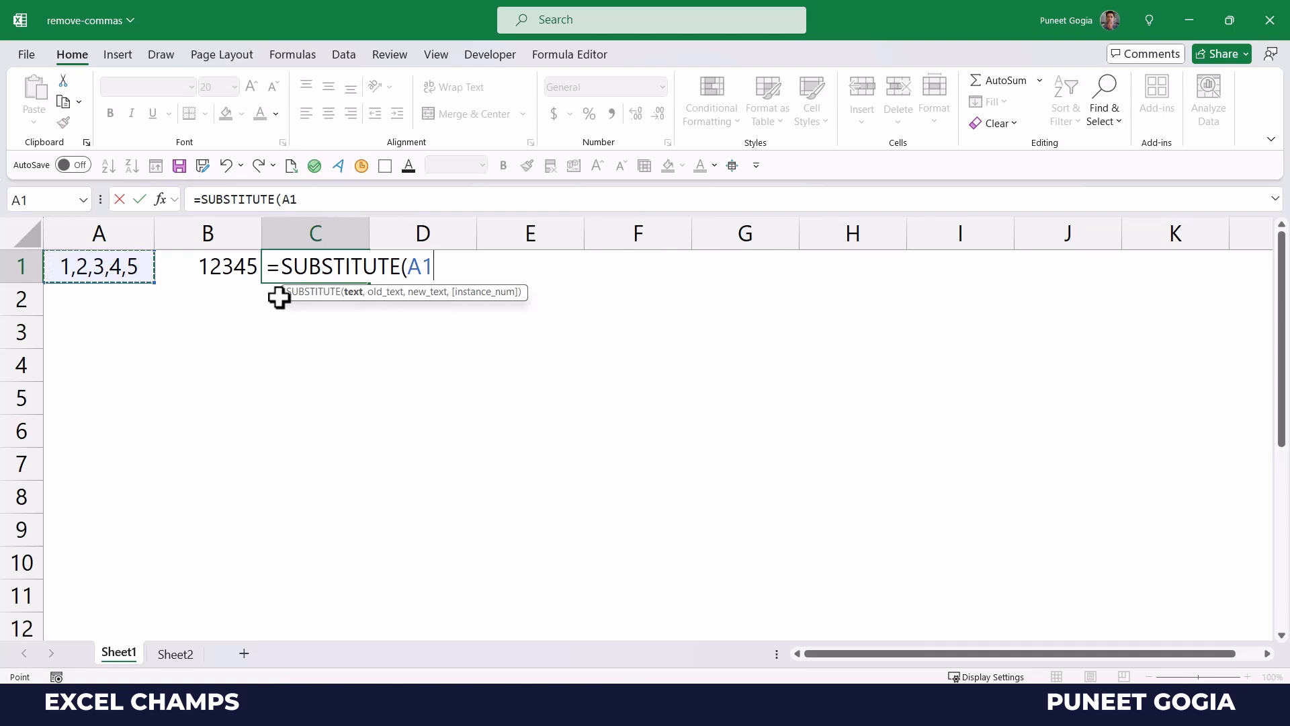
pyautogui.write(',"')
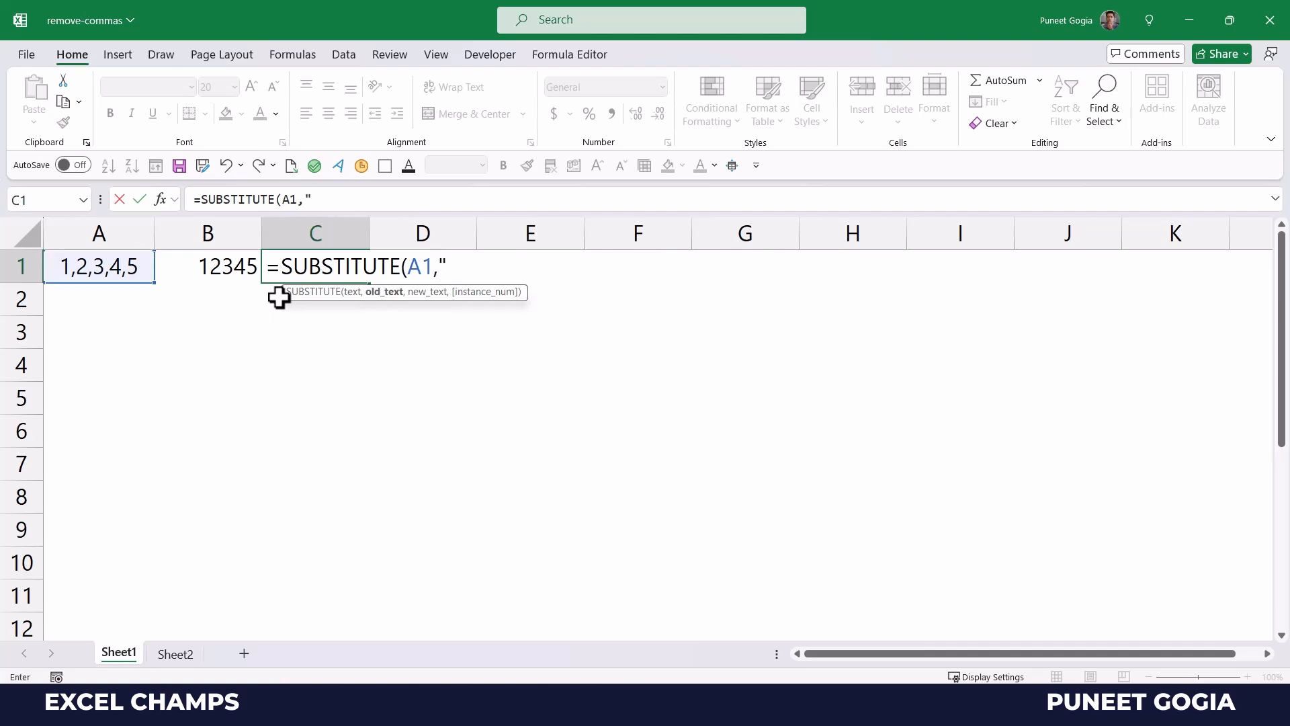
pyautogui.write(',')
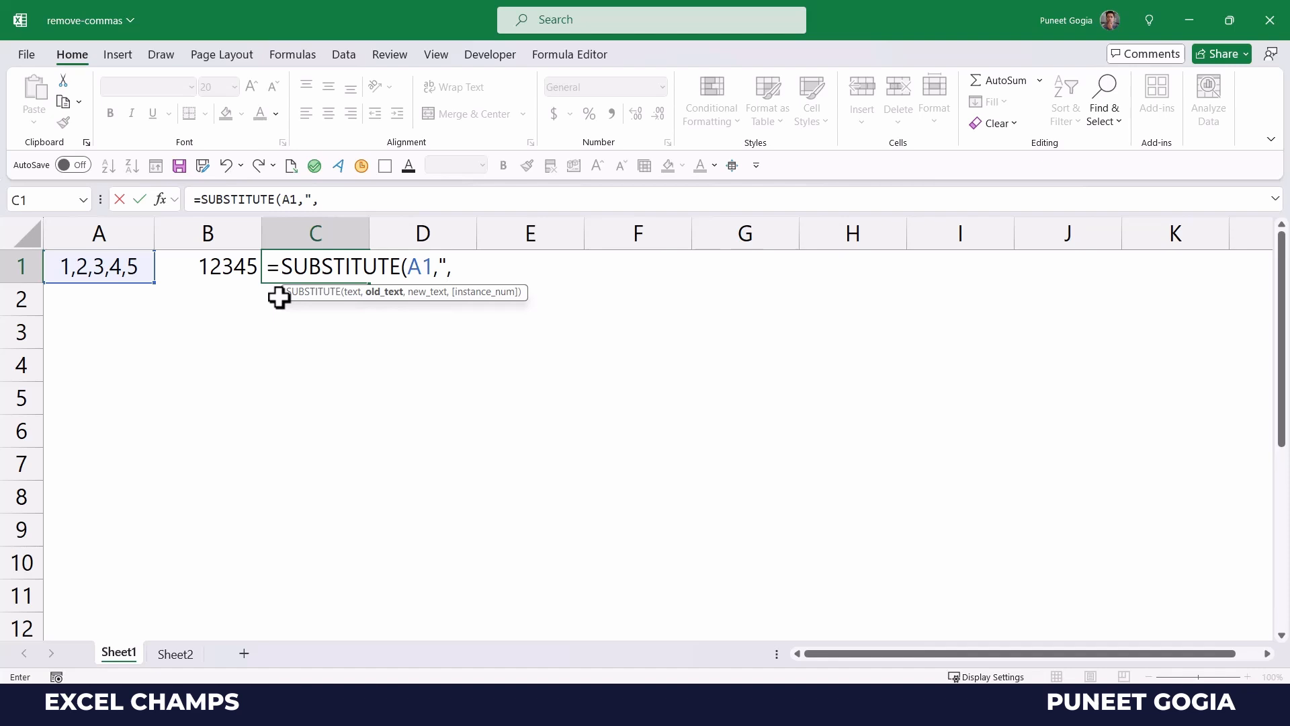
pyautogui.write('"')
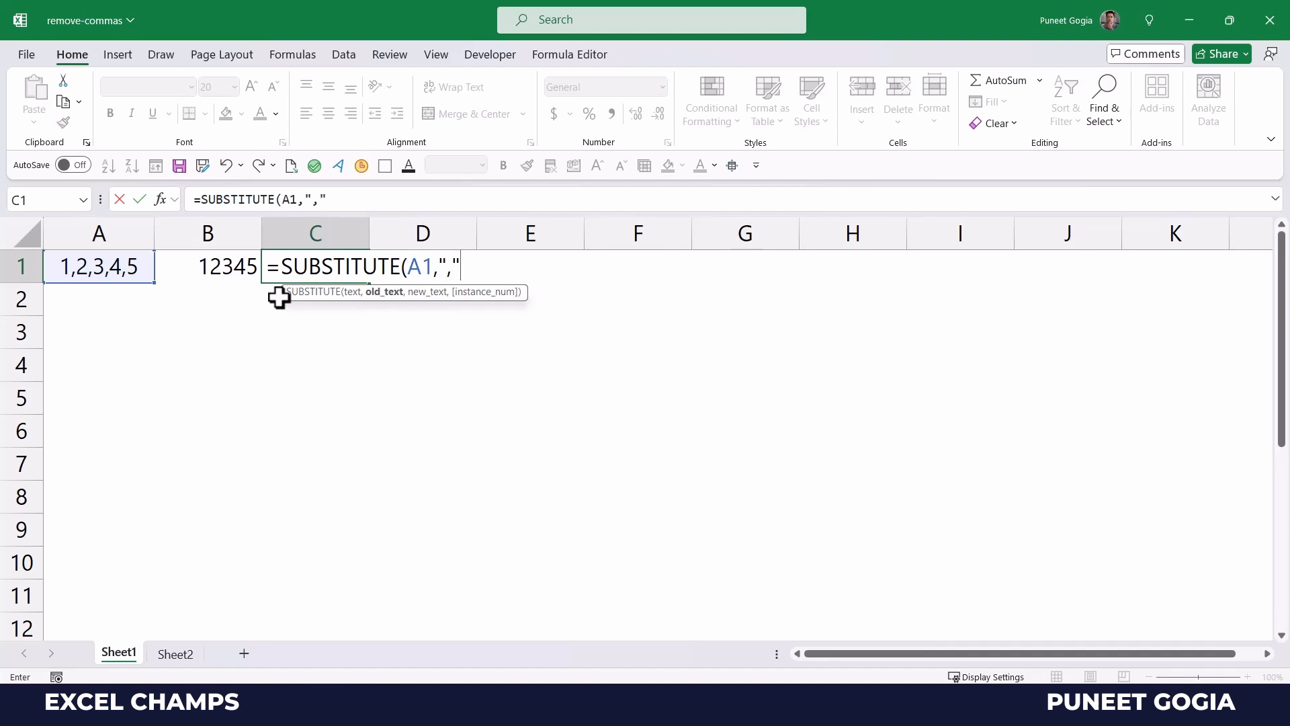
pyautogui.write(',')
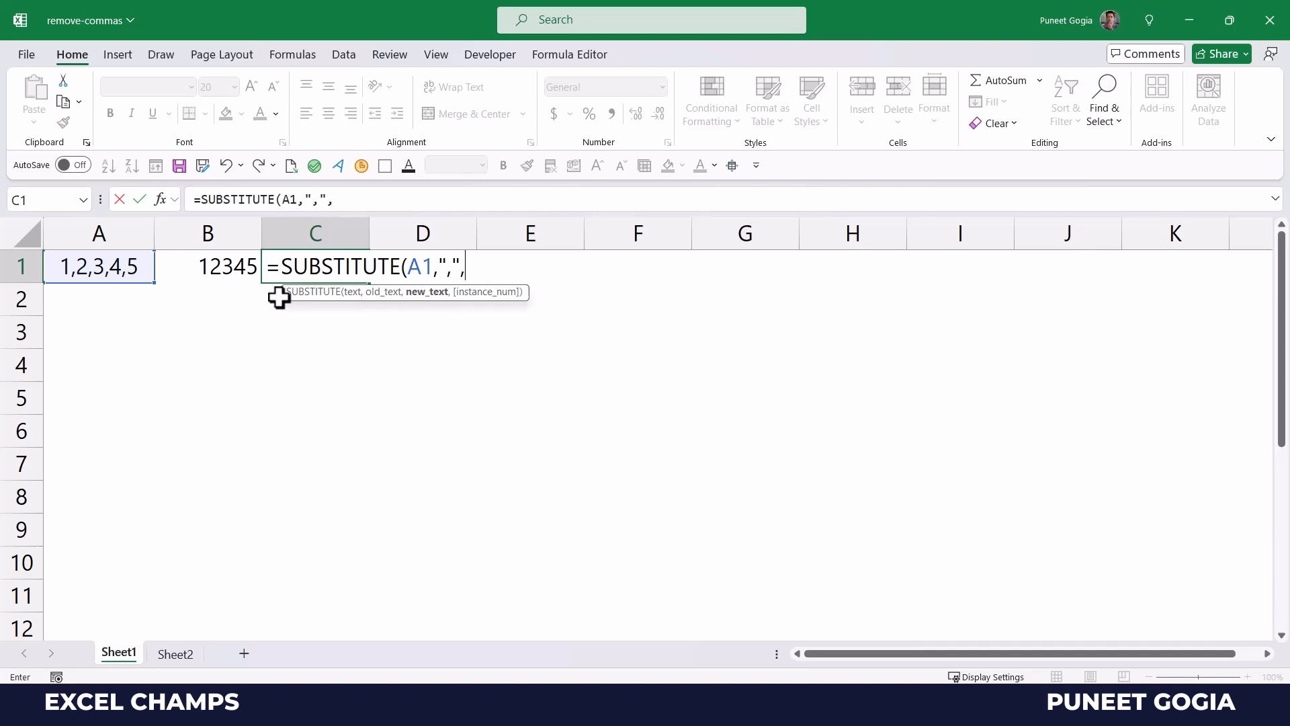
pyautogui.write('""')
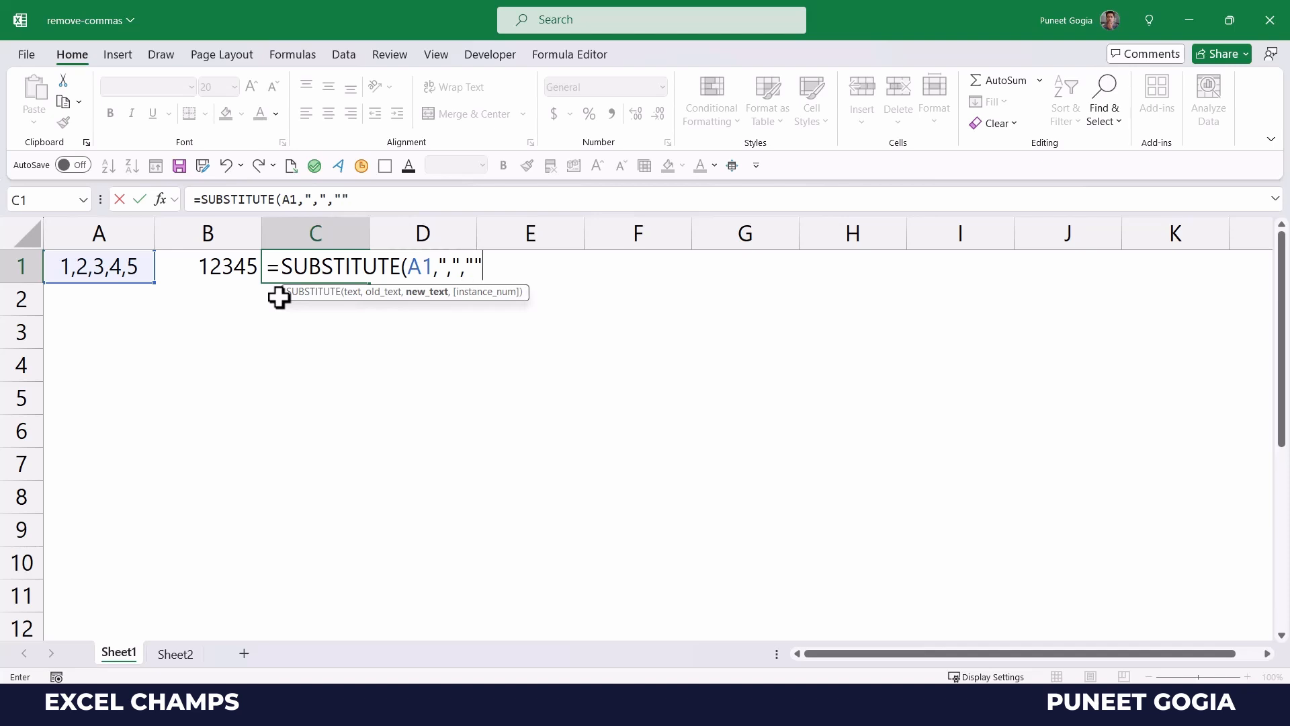
pyautogui.write(')')
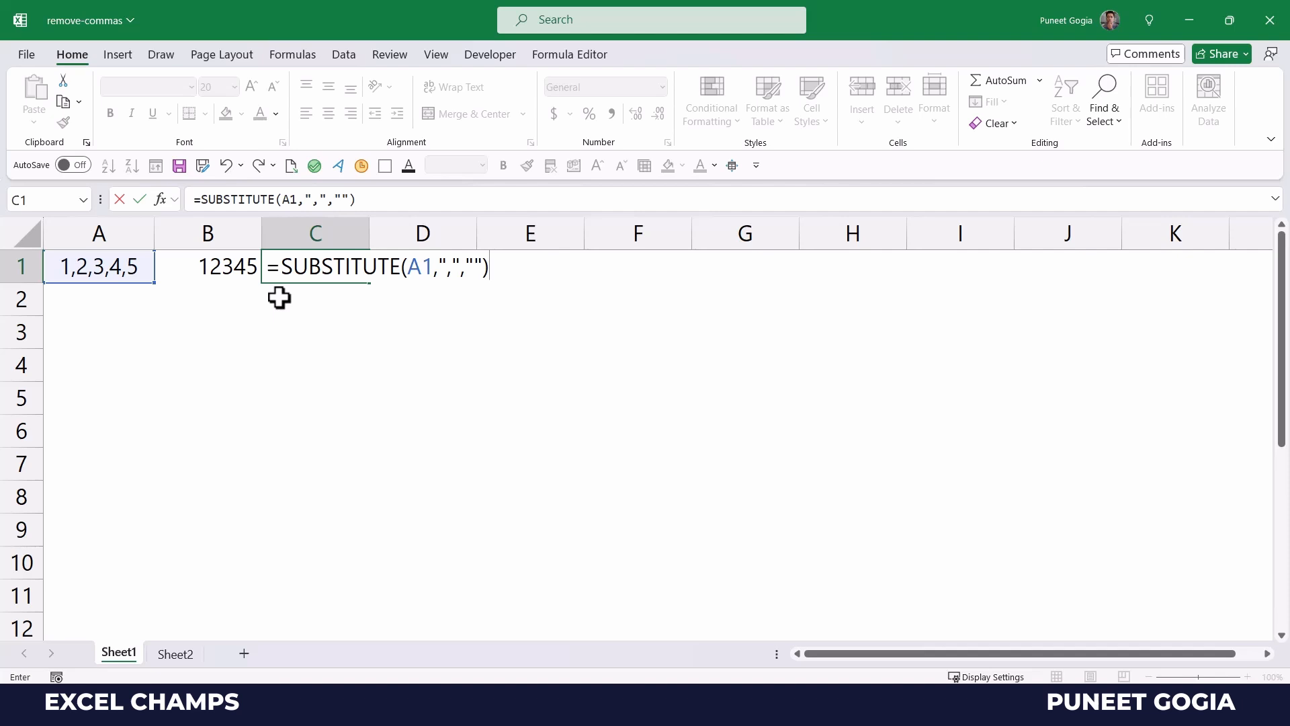
pyautogui.press('Return')
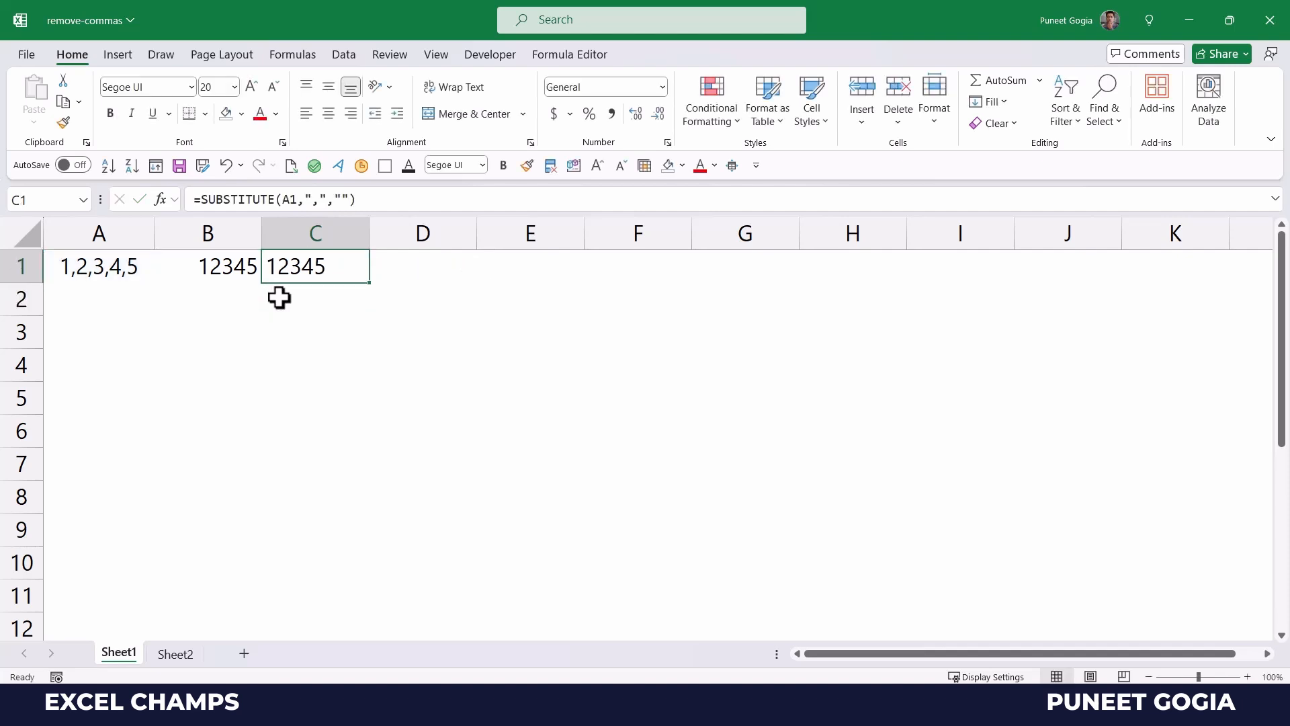
pyautogui.click(315, 496)
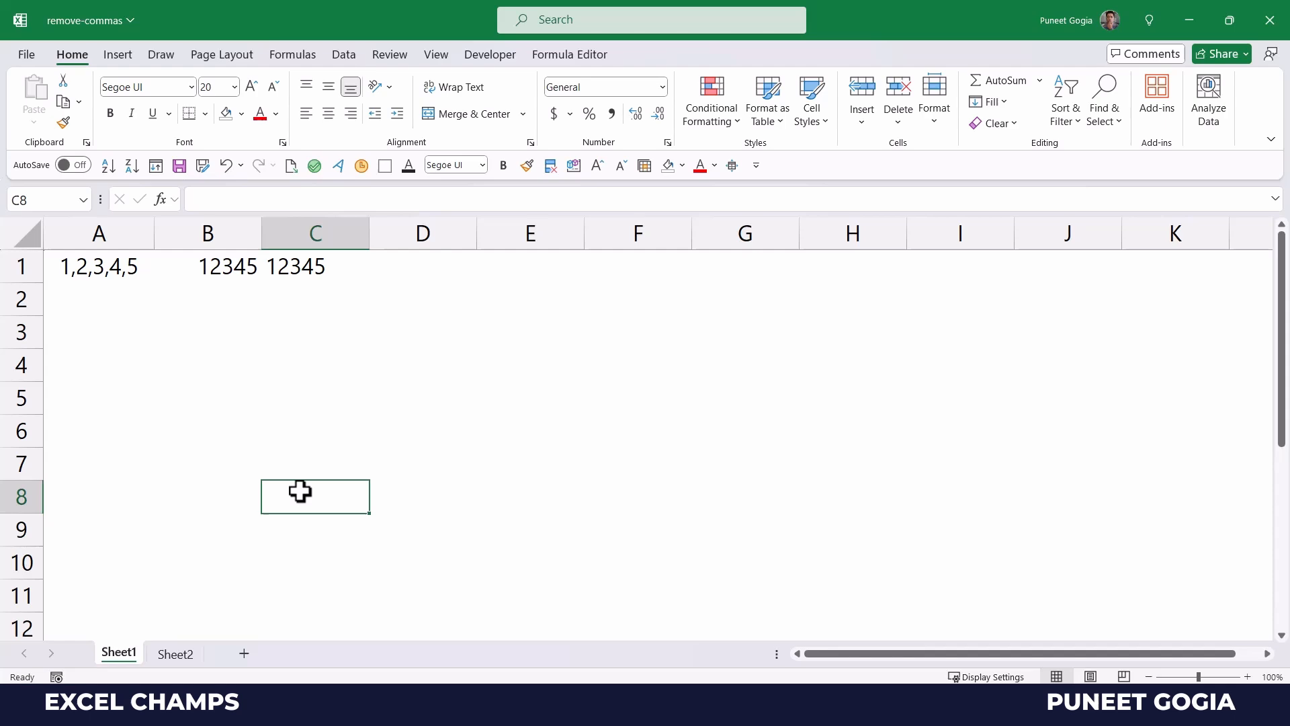
pyautogui.press('ctrl+h')
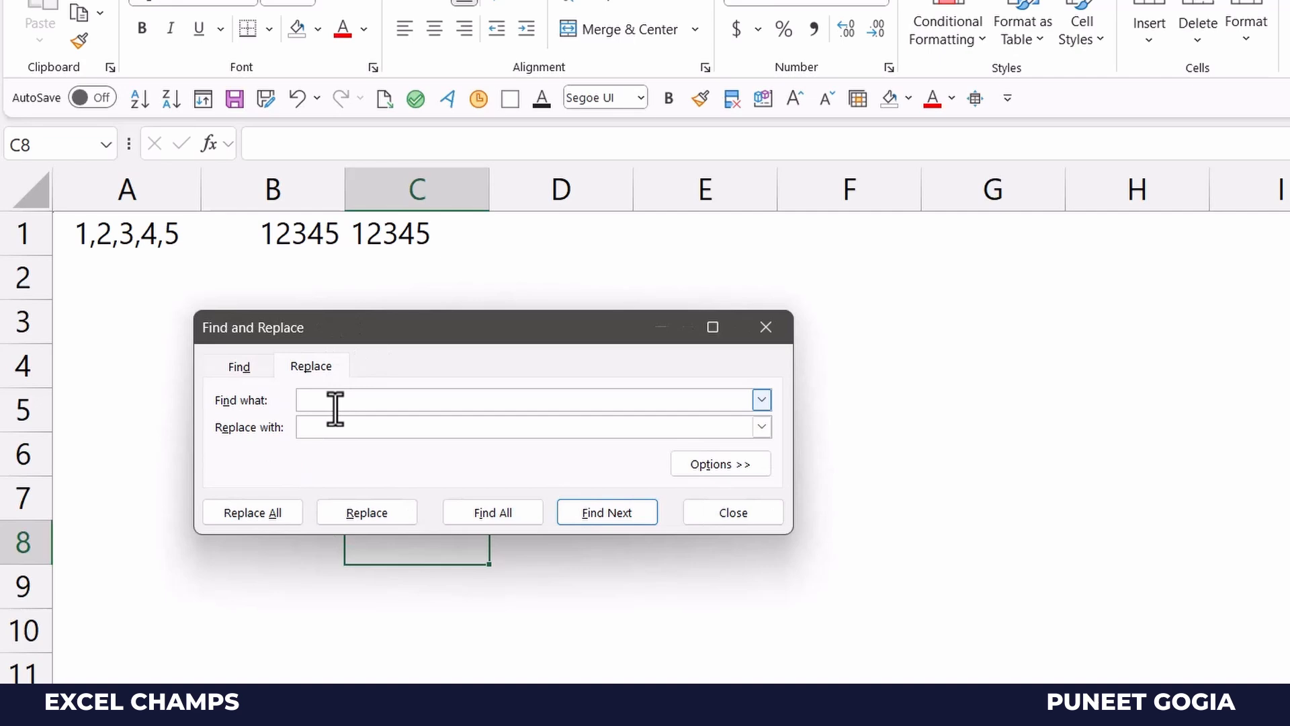
pyautogui.write(',')
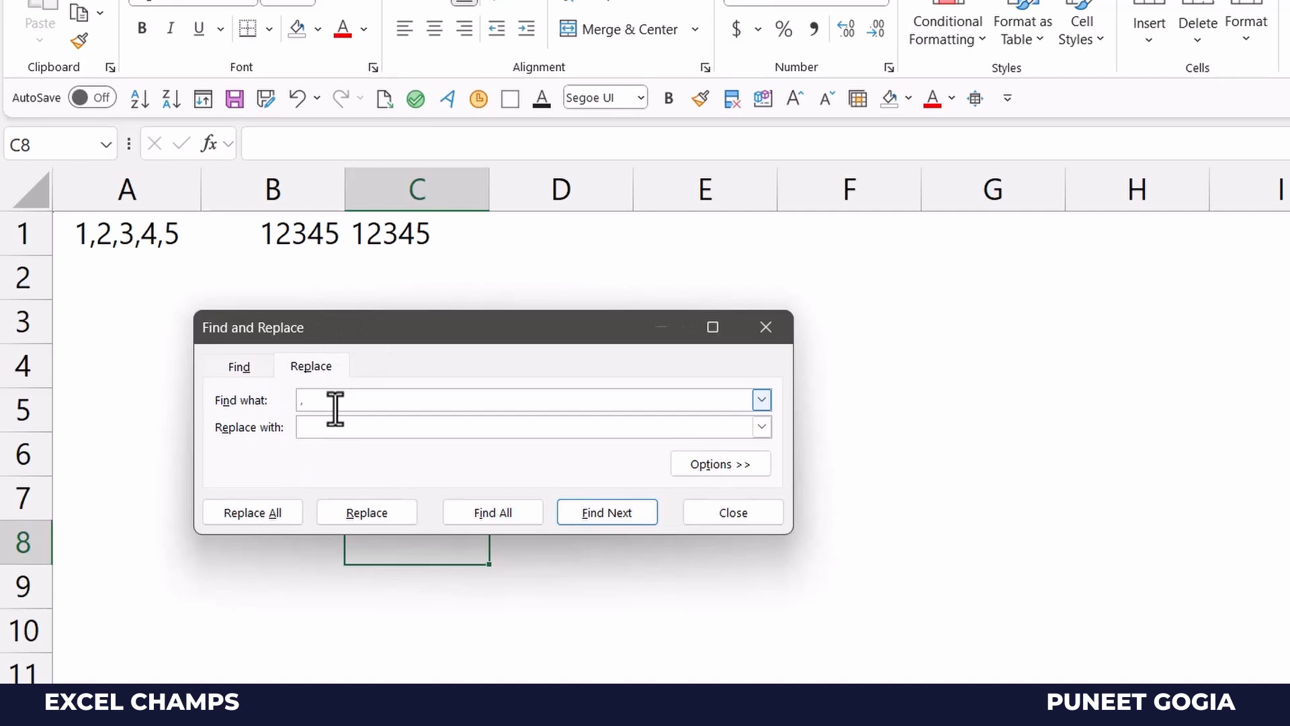
pyautogui.click(531, 426)
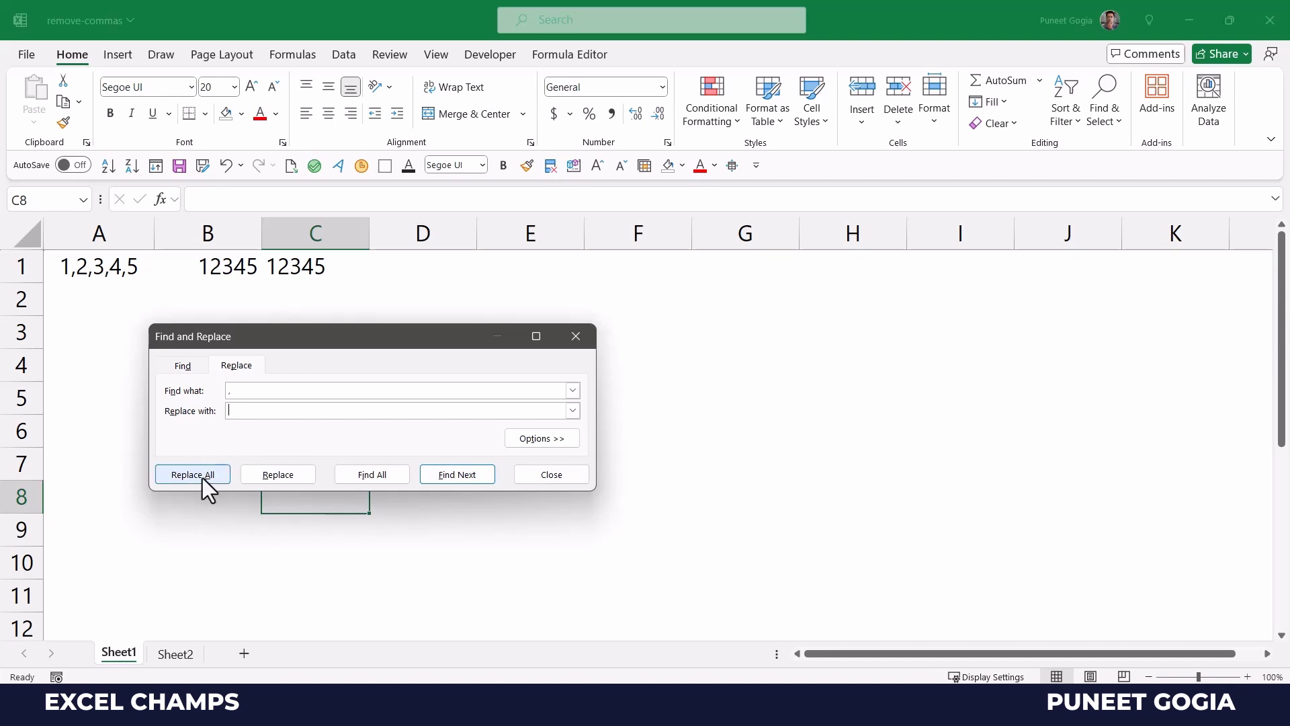
pyautogui.click(192, 474)
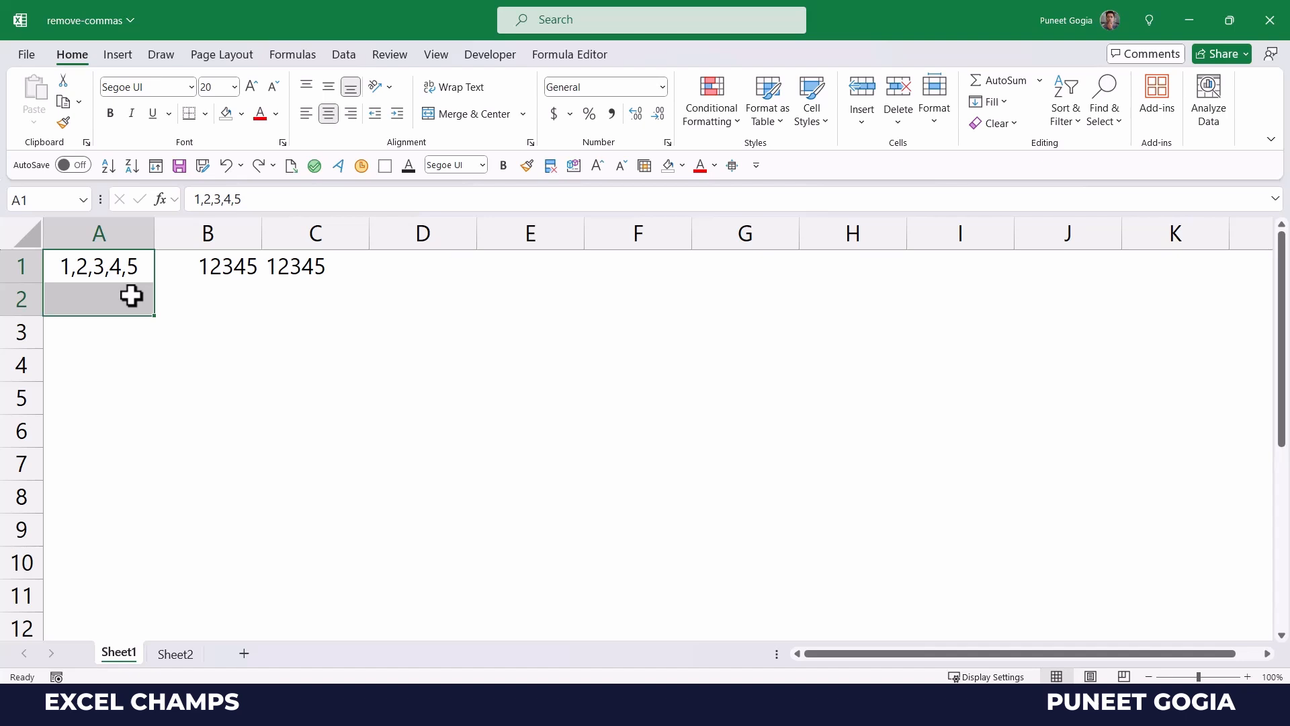
# Replace all commas in A1 with nothing via Find and Replace, making 4 replacements.
pyautogui.press('ctrl+h')
pyautogui.write(',')
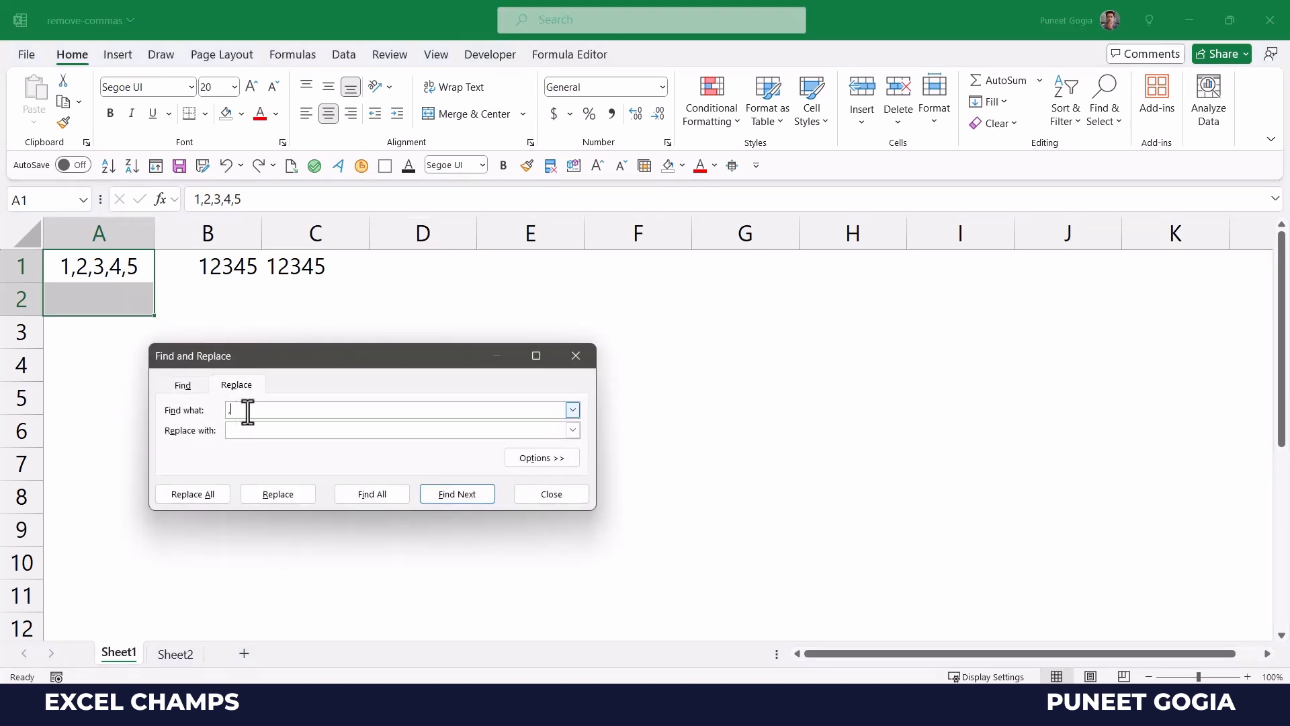
pyautogui.moveTo(304, 409)
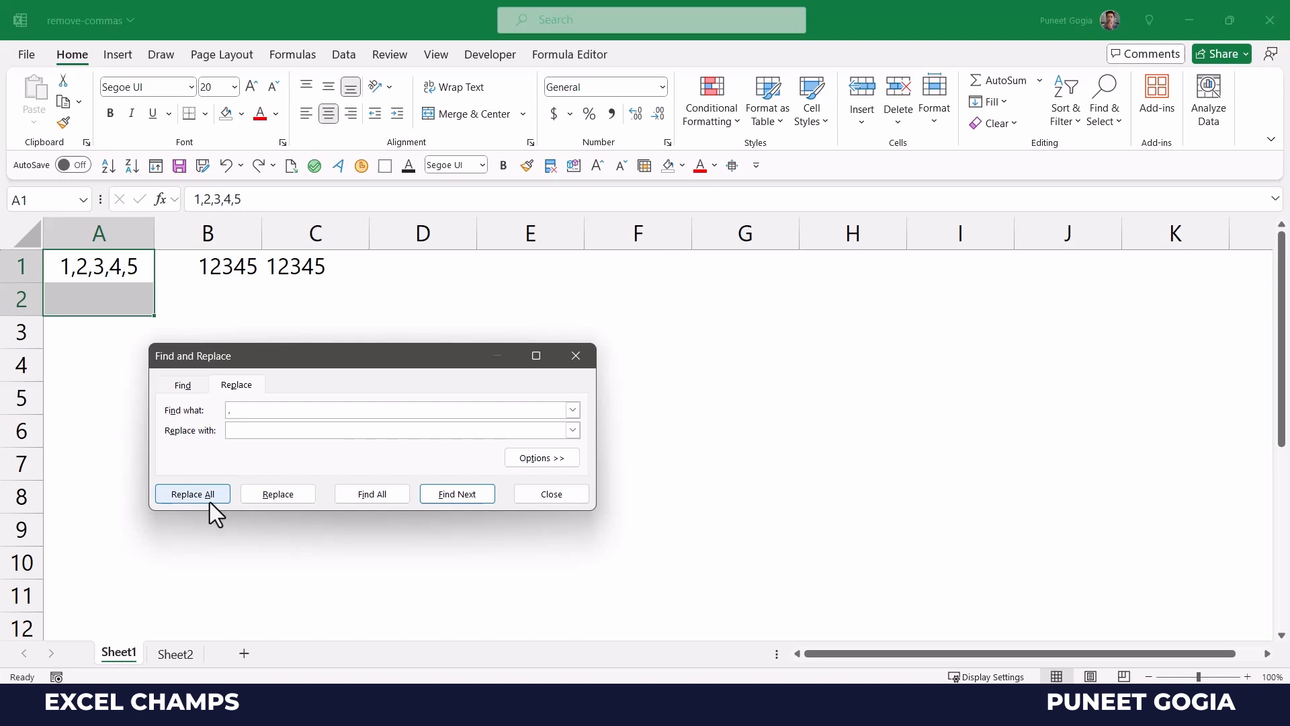
pyautogui.click(192, 494)
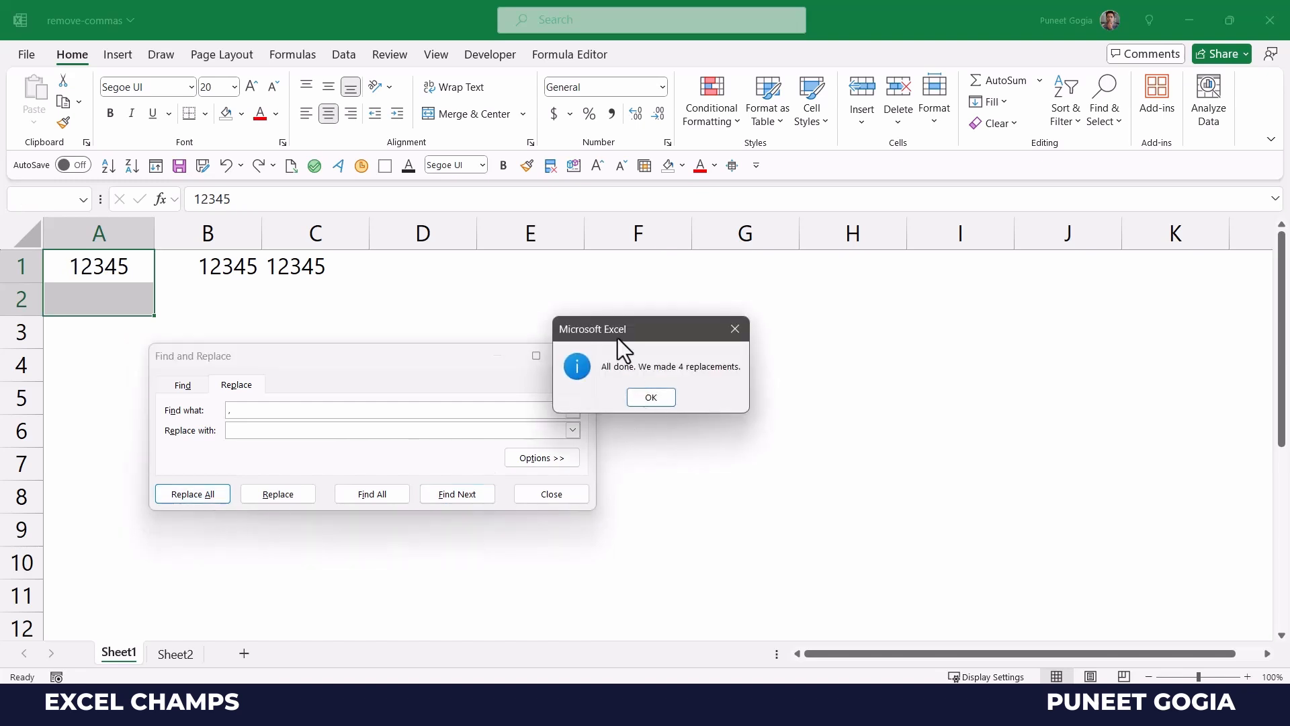